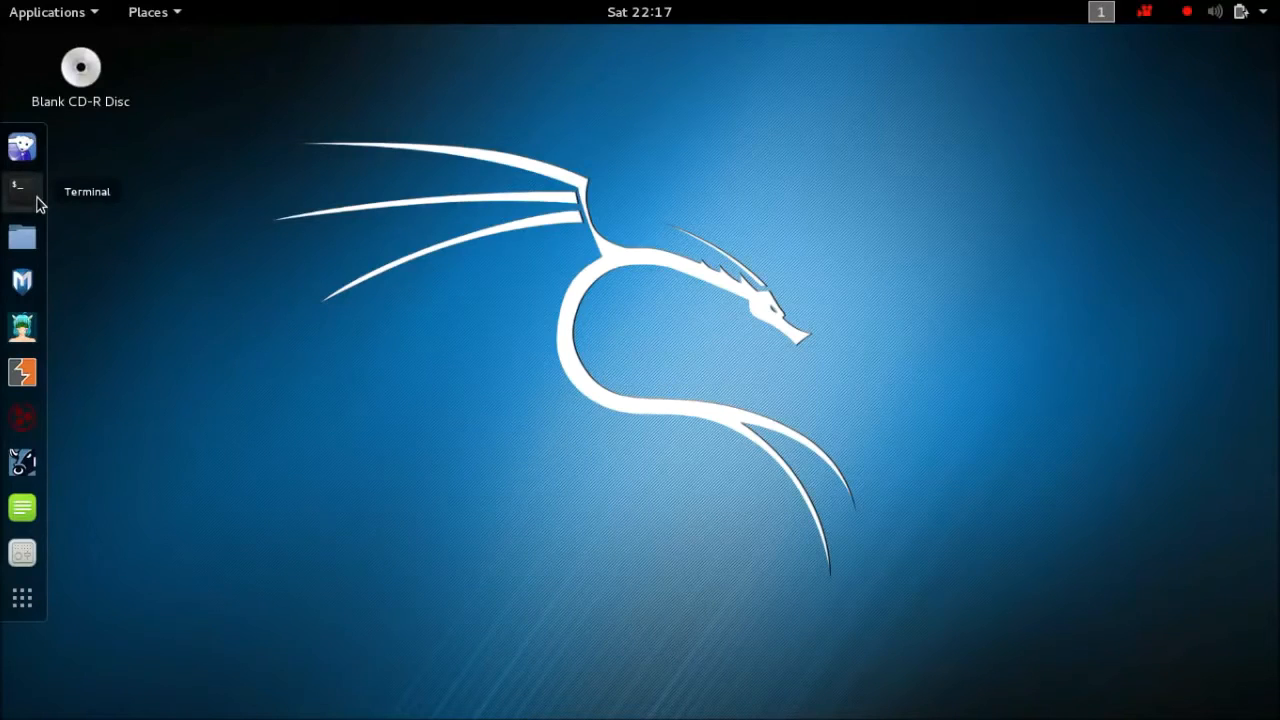
Step: Open a new root terminal window from the Terminal icon in the dock
click(21, 190)
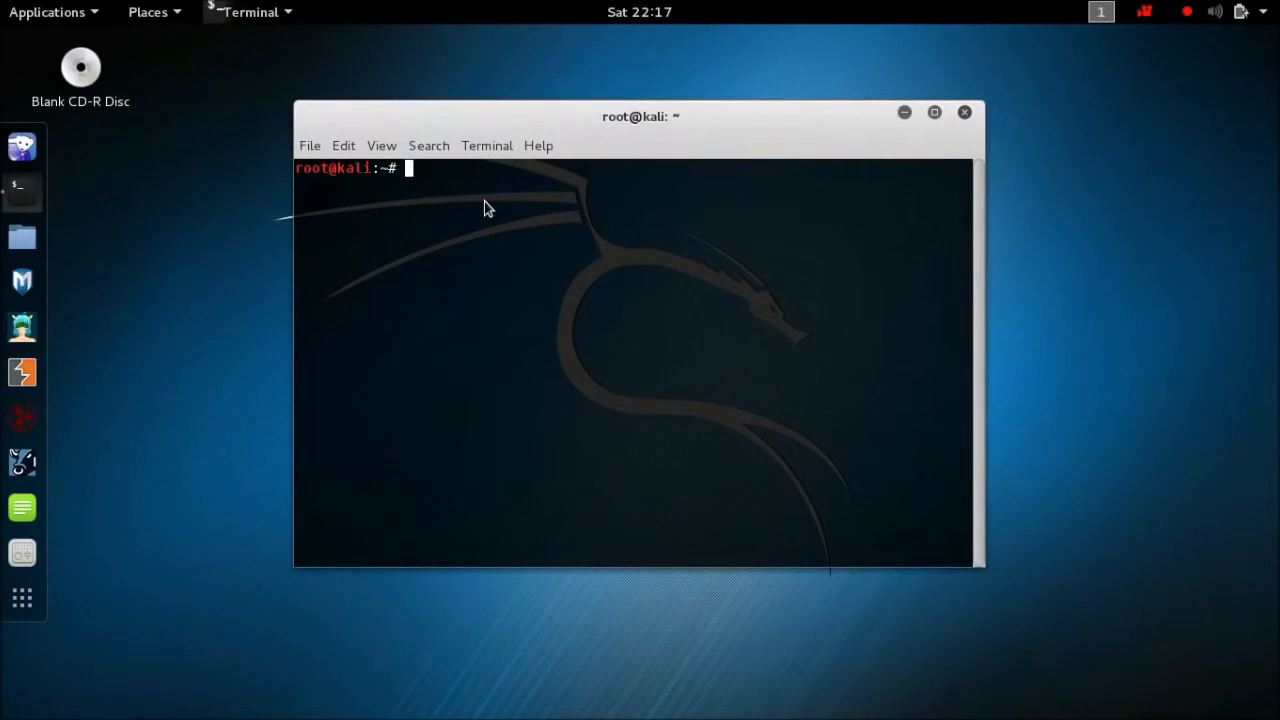
Step: Run wifite to list nearby networks, then select target 2, Iceman The Cat
text(wifite)
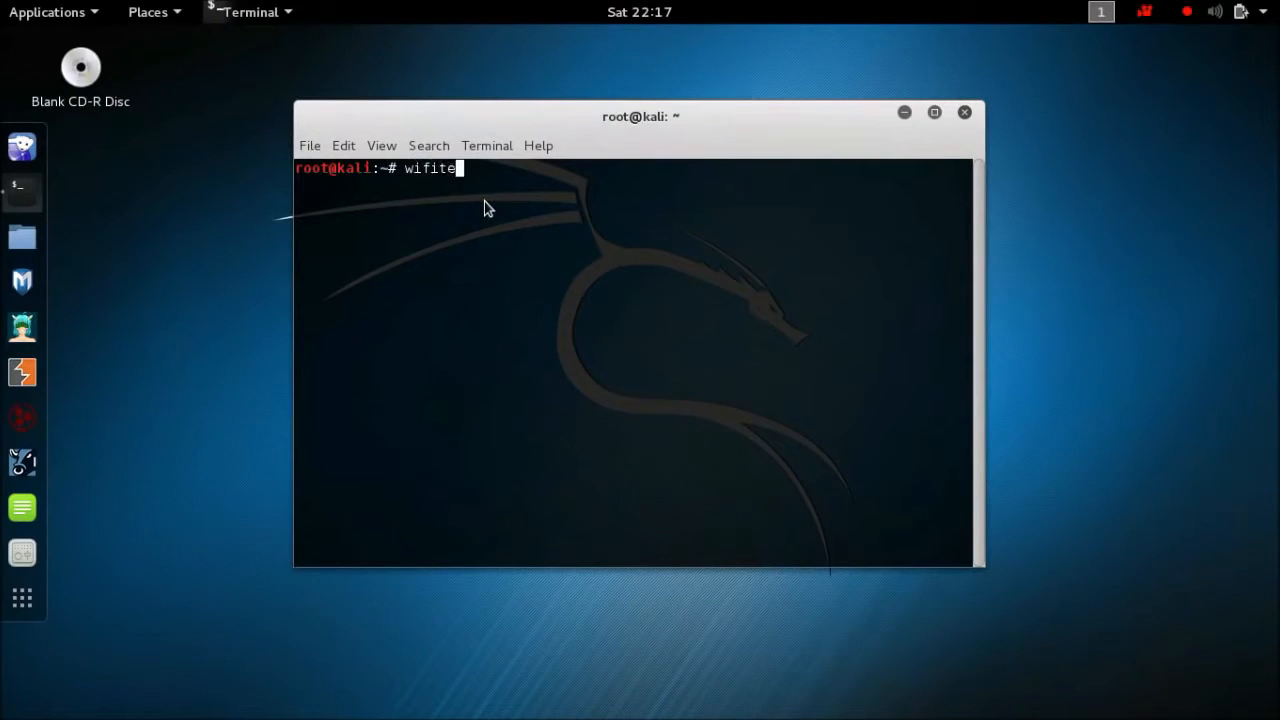
key(Return)
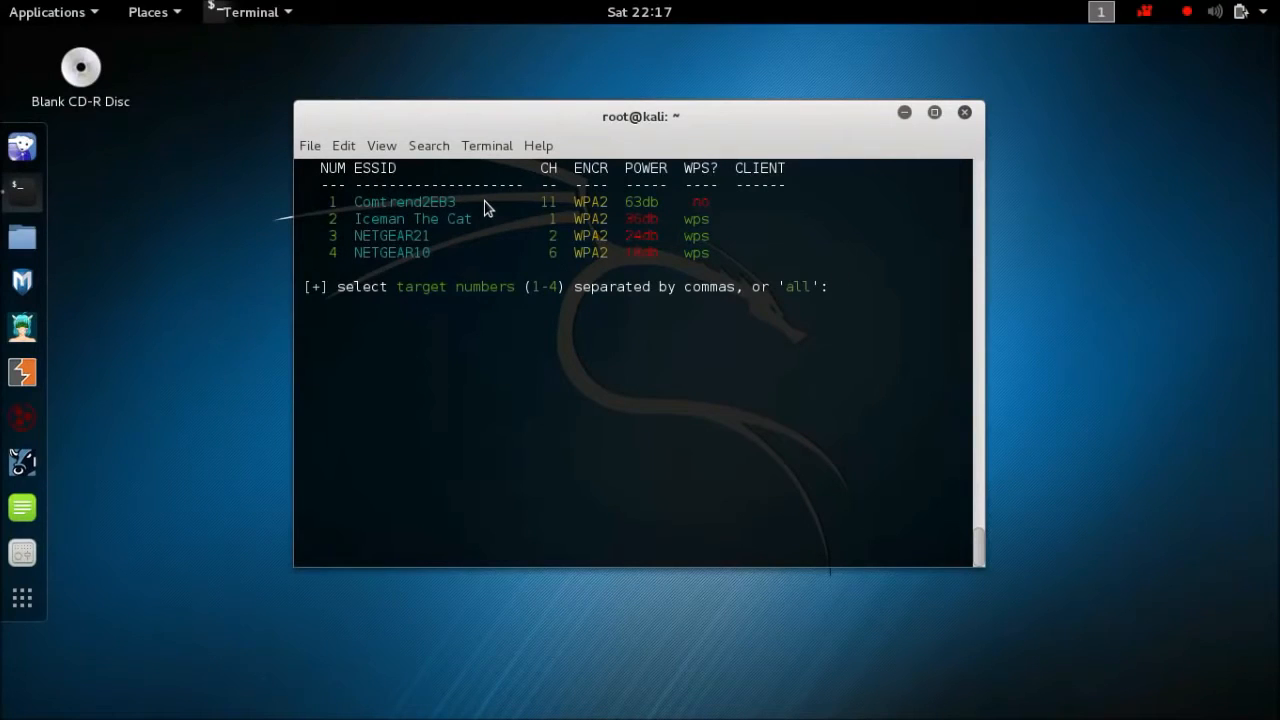
text(2)
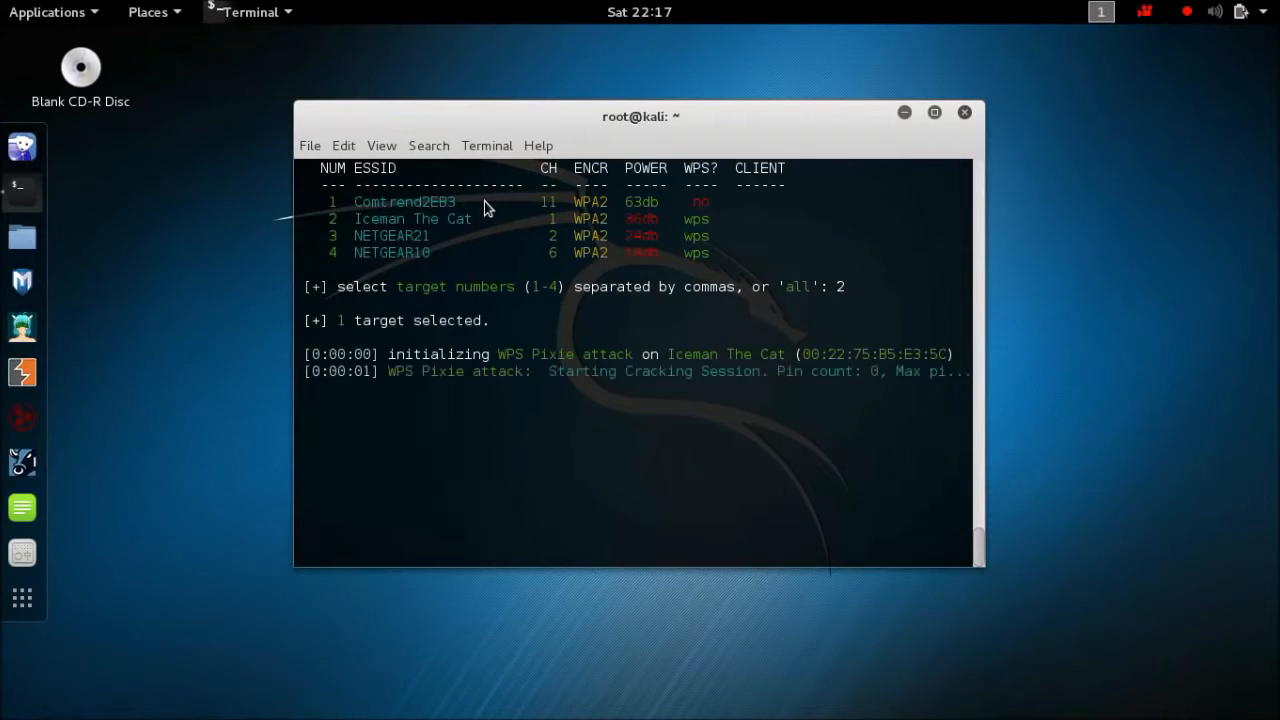
key(ctrl+c)
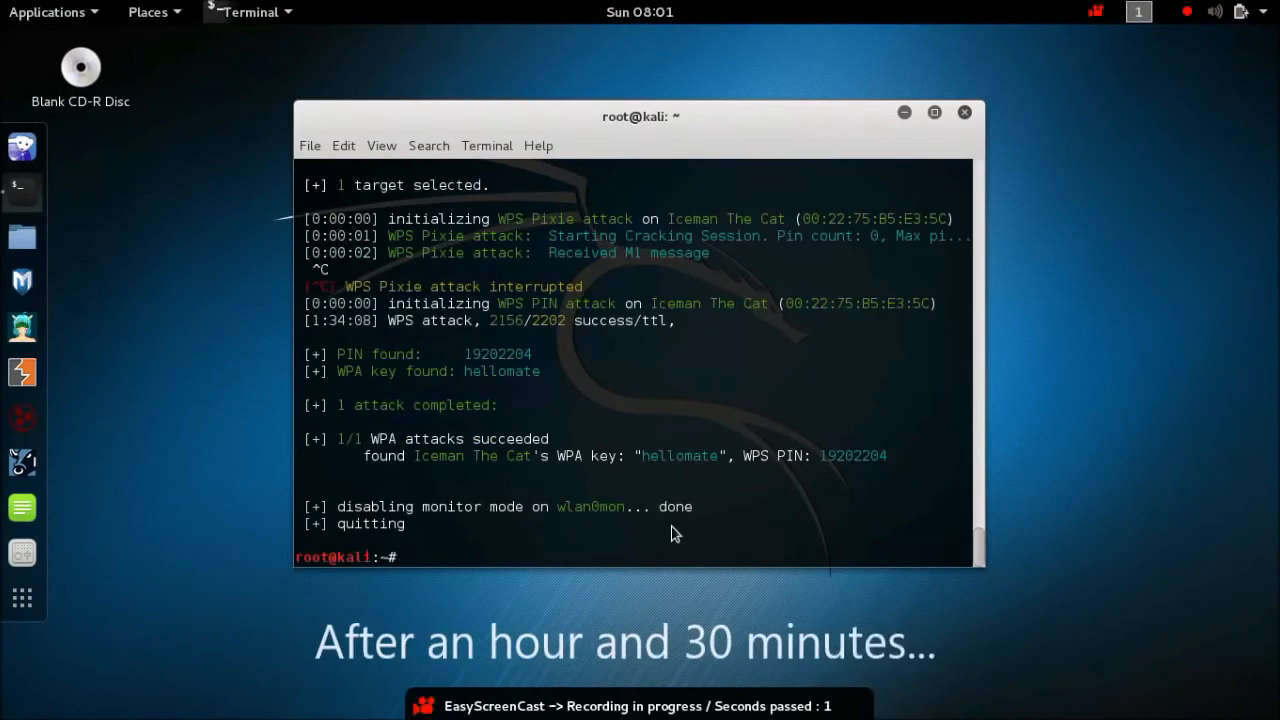
mouse_move(670, 635)
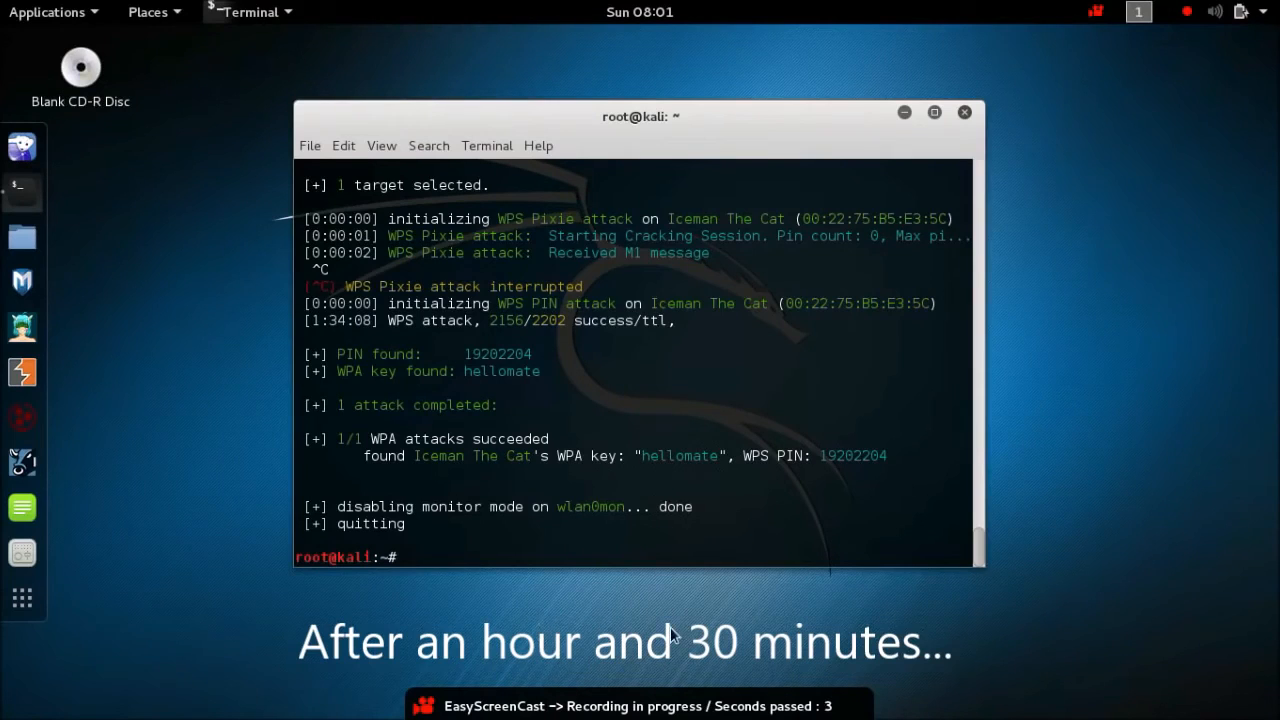
mouse_move(258, 675)
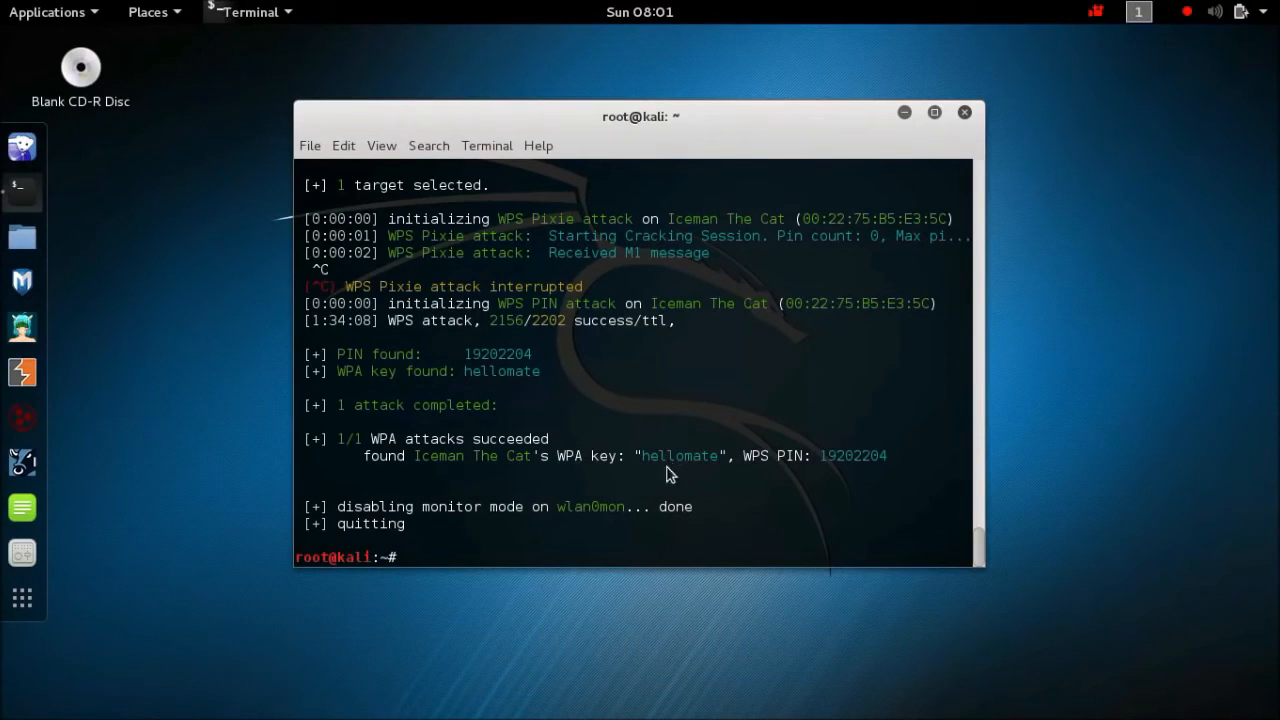
mouse_move(455, 378)
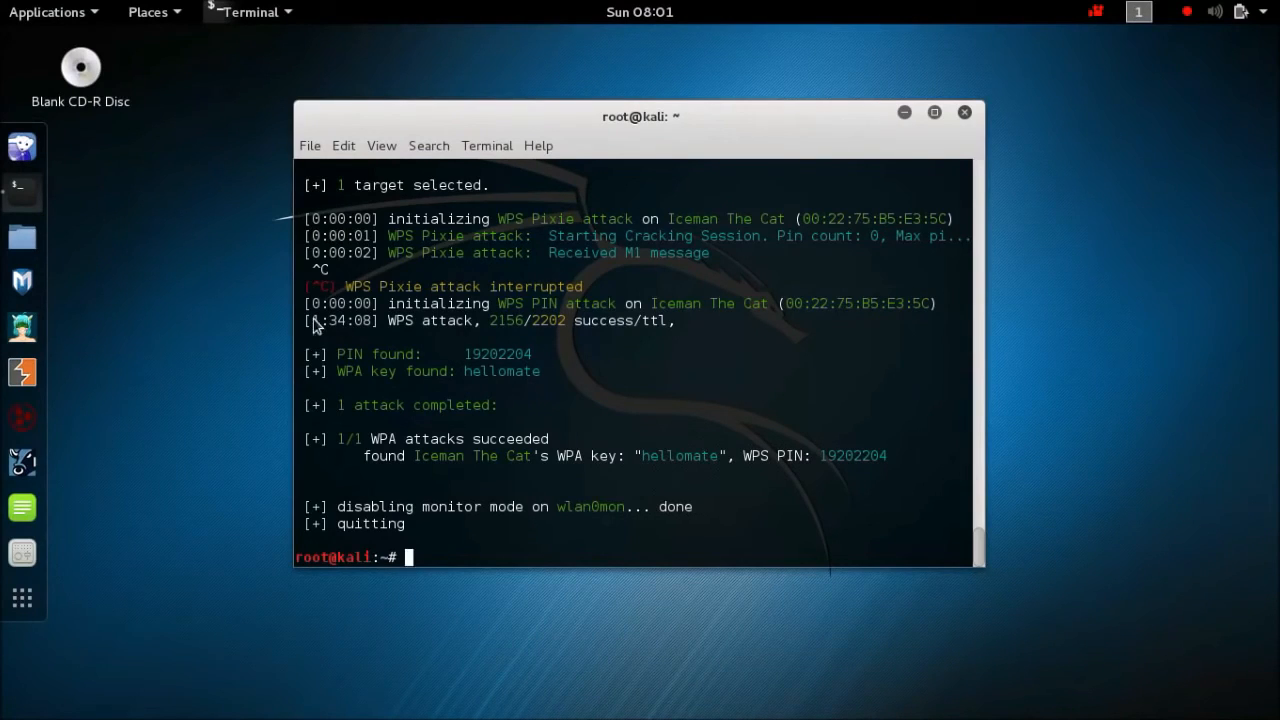
mouse_move(373, 333)
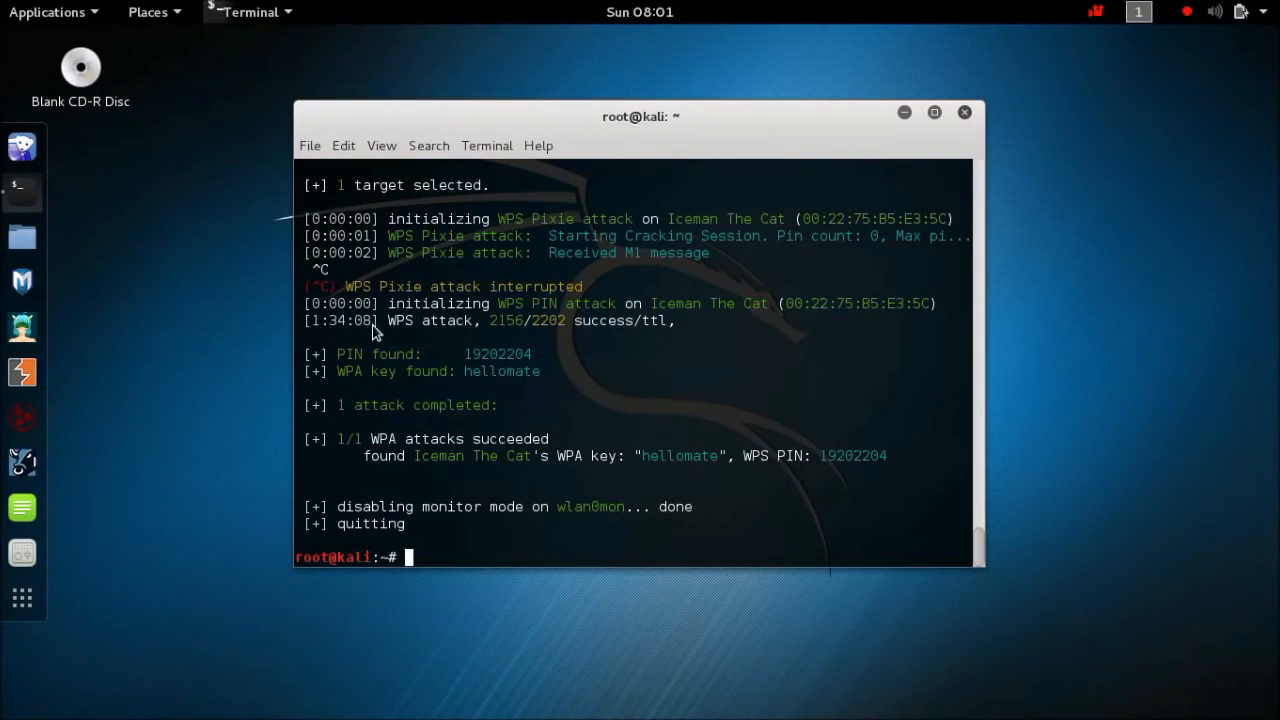
mouse_move(315, 330)
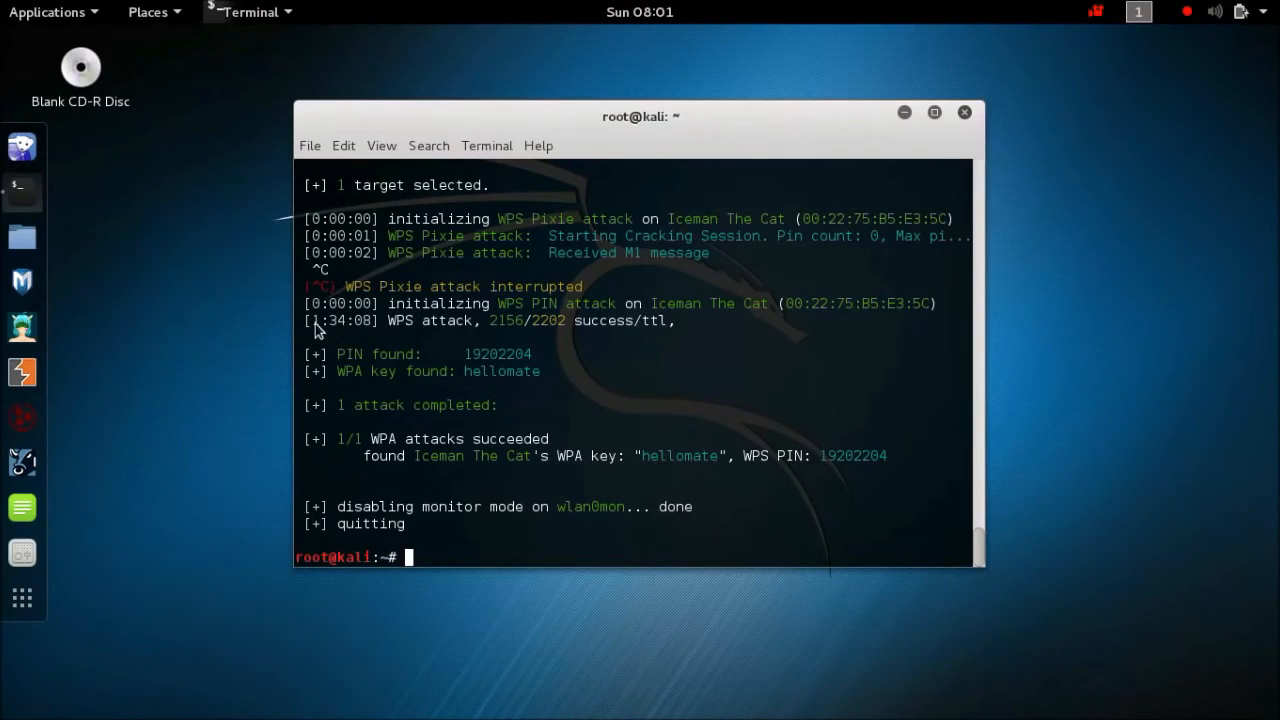
mouse_move(393, 333)
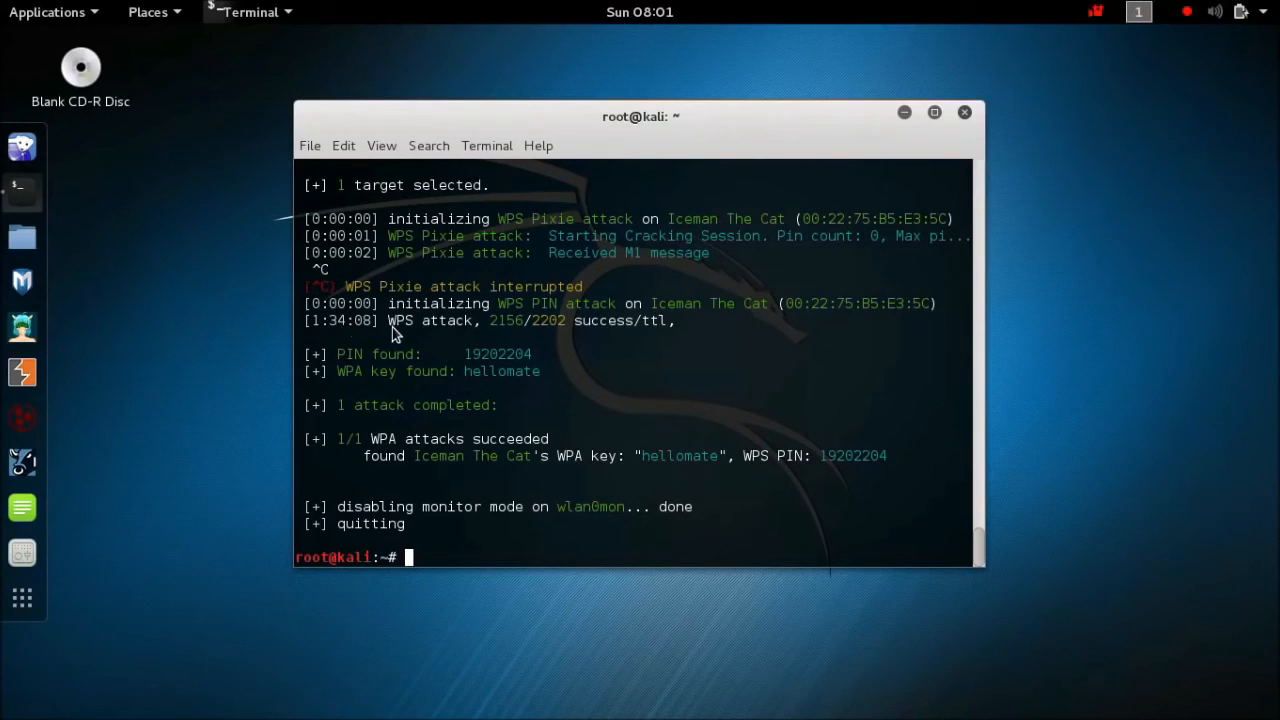
mouse_move(481, 384)
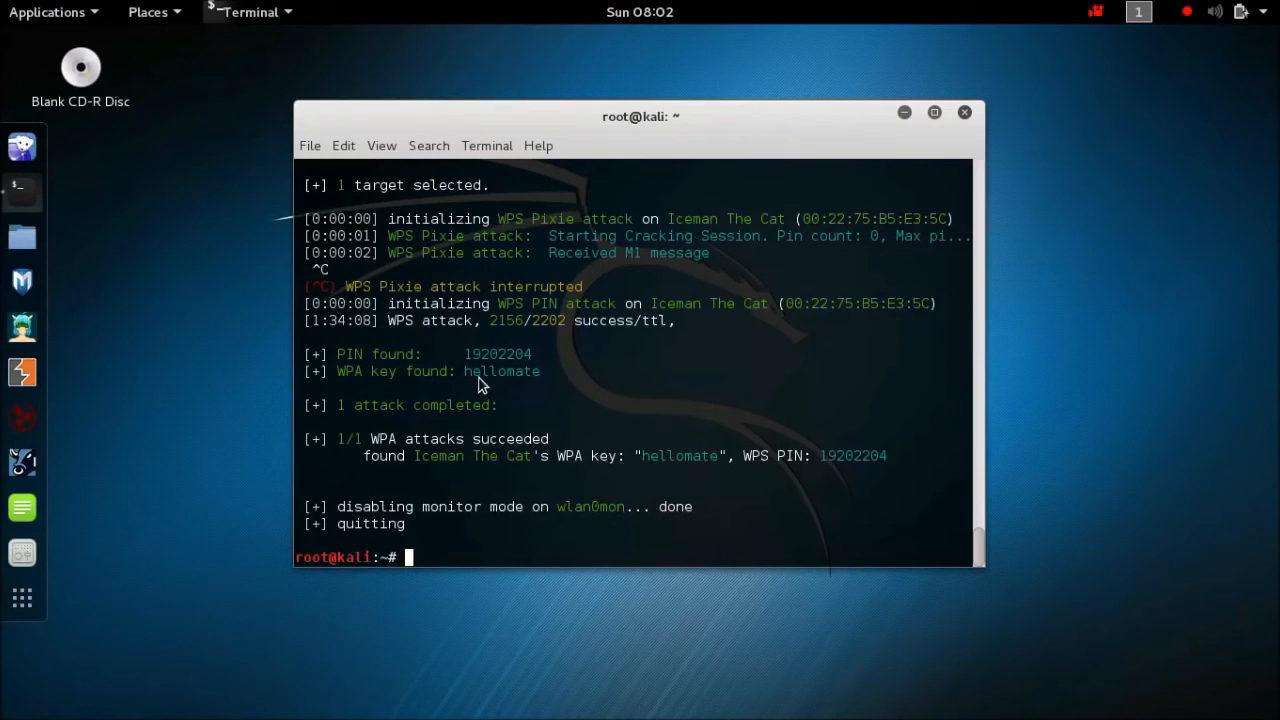
mouse_move(313, 513)
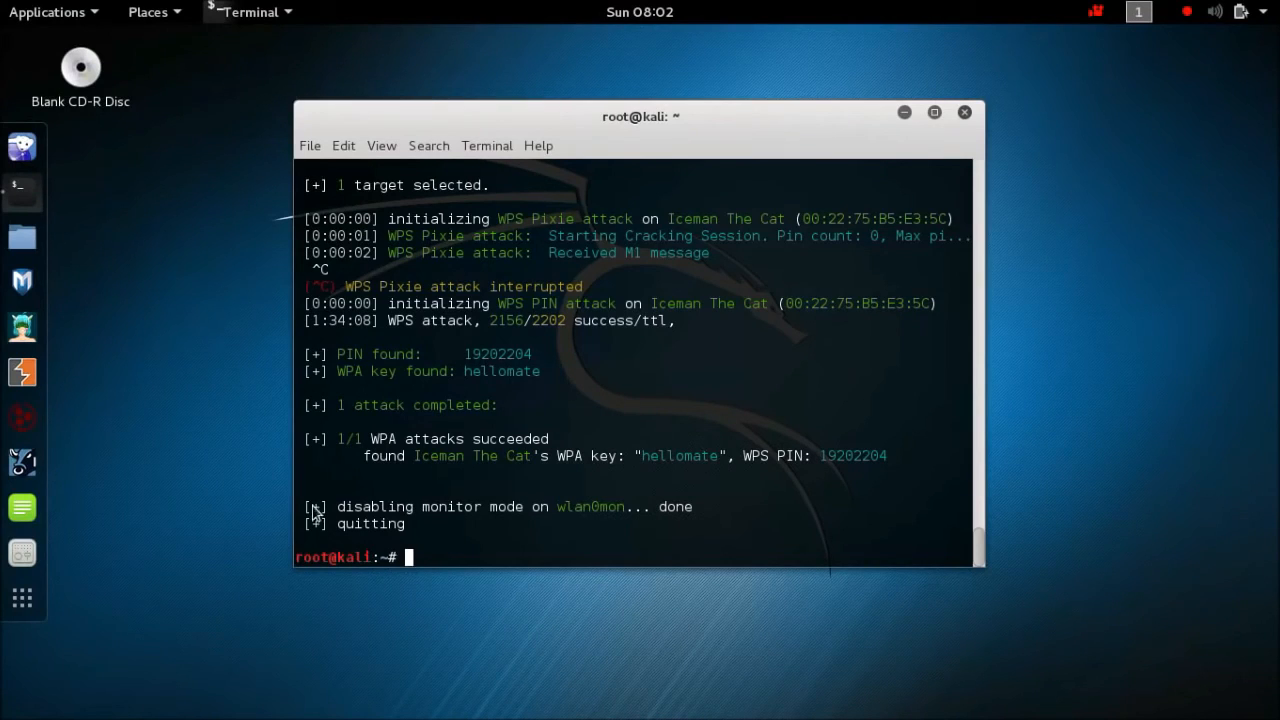
mouse_move(880, 456)
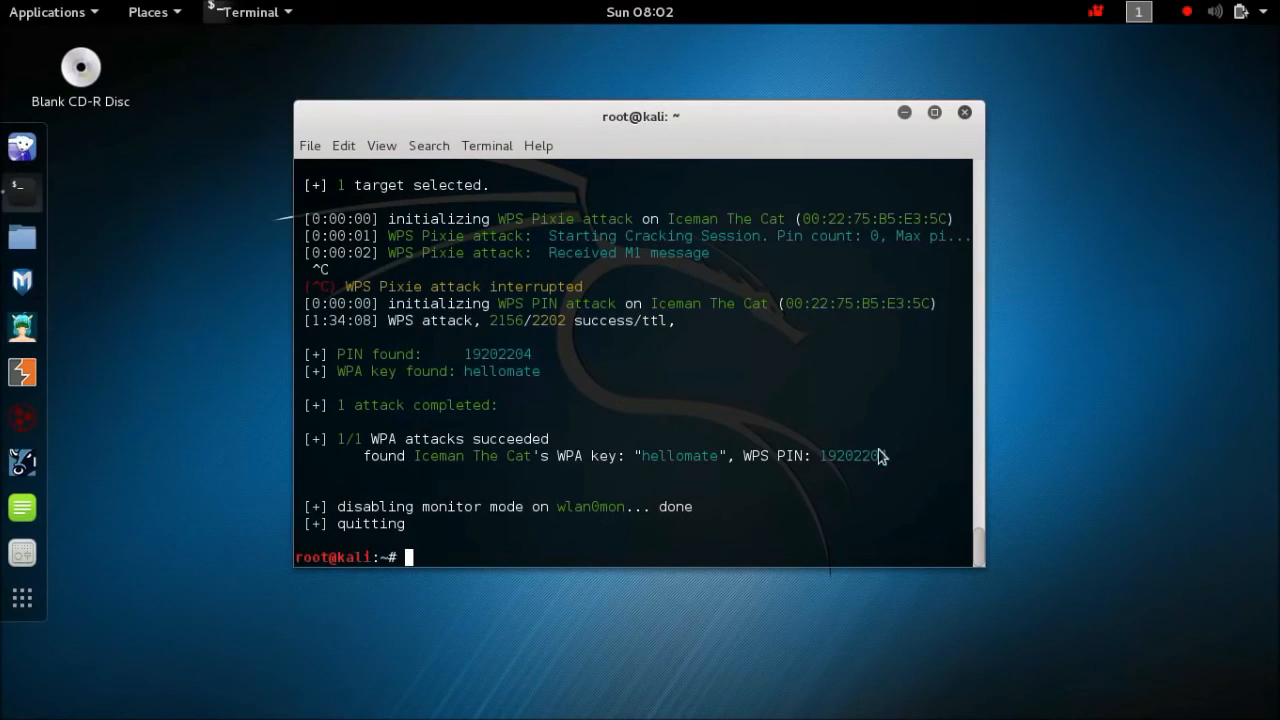
mouse_move(600, 81)
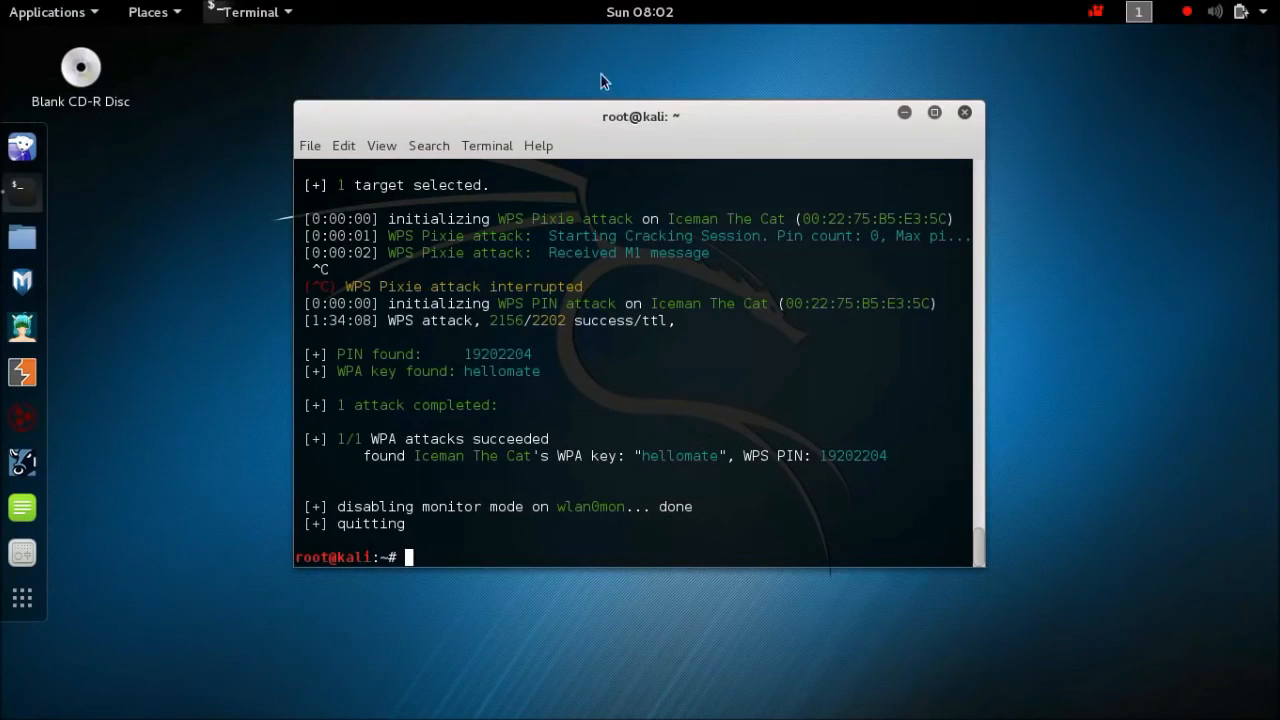
mouse_move(680, 595)
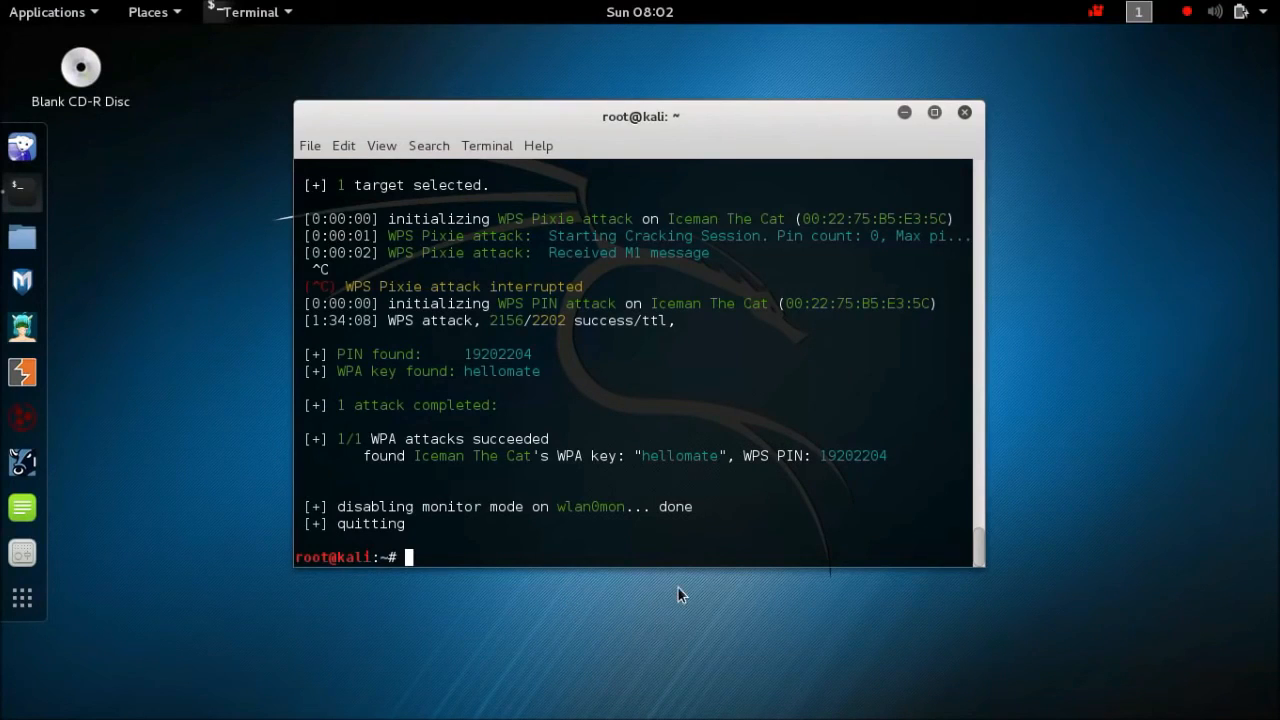
mouse_move(1098, 15)
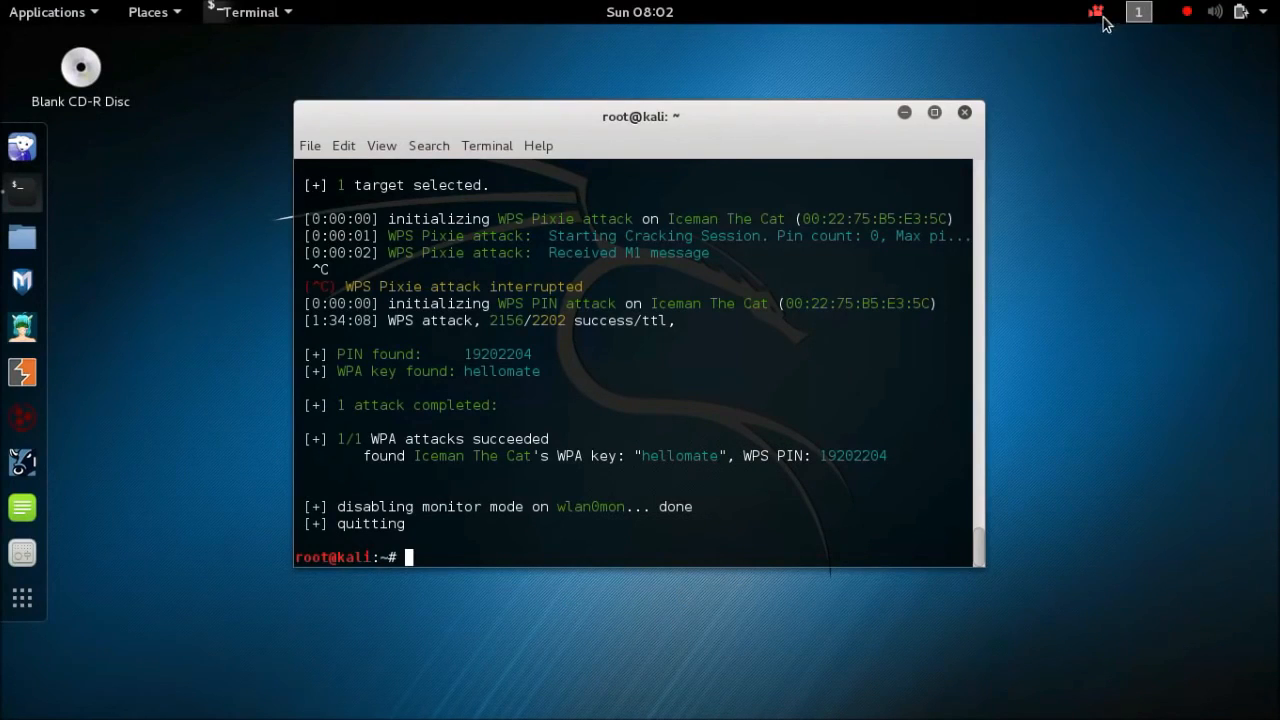
Step: Stop the wifite rescan at five targets and pick target 2, Iceman The Cat
click(1096, 12)
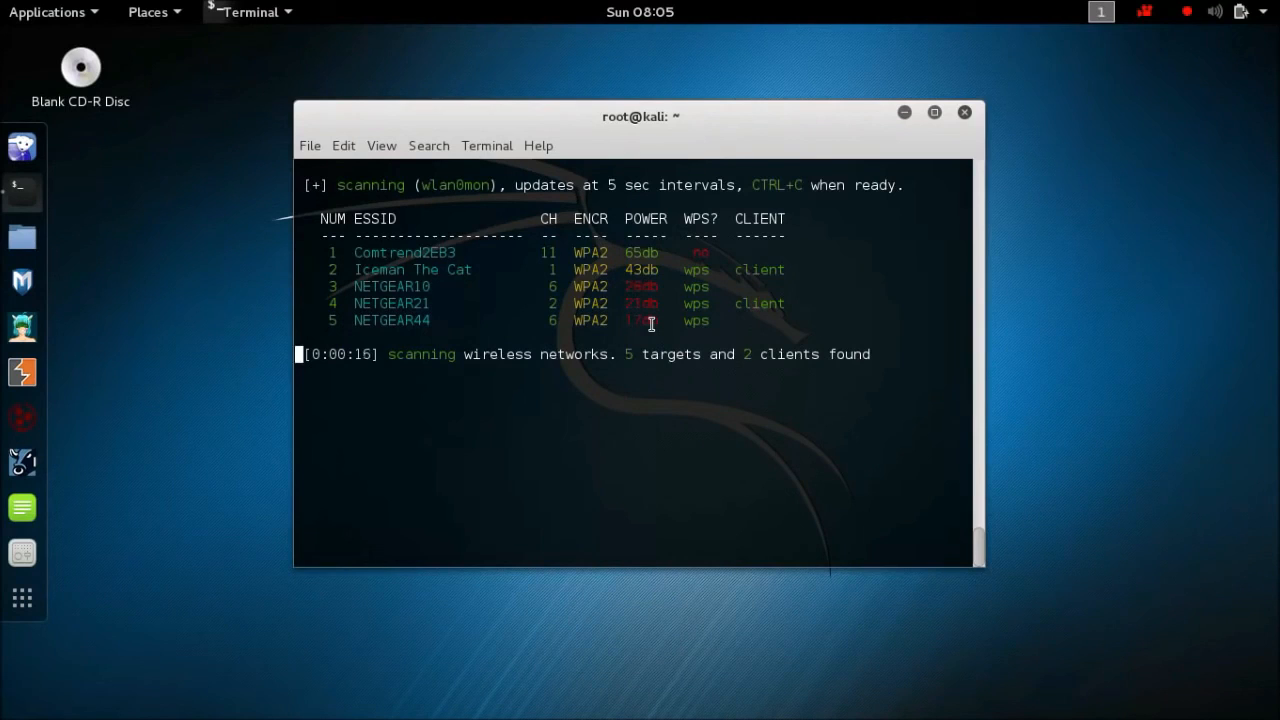
key(ctrl+c)
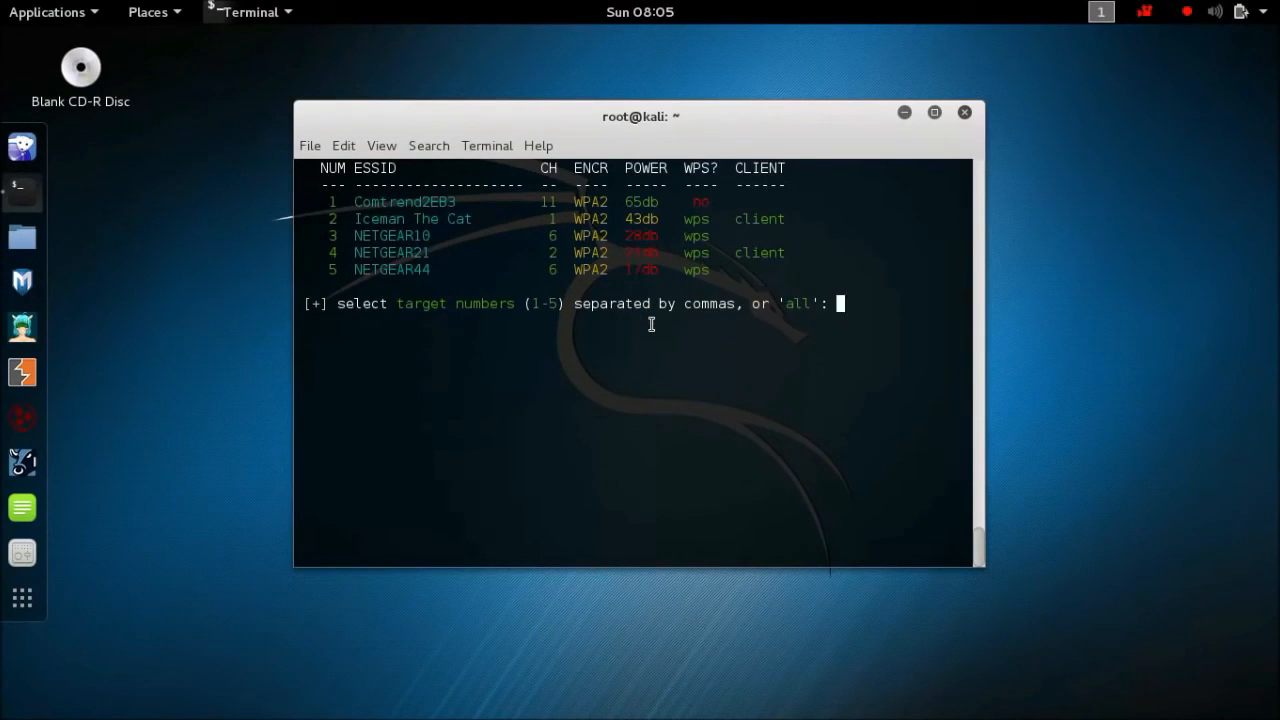
text(2)
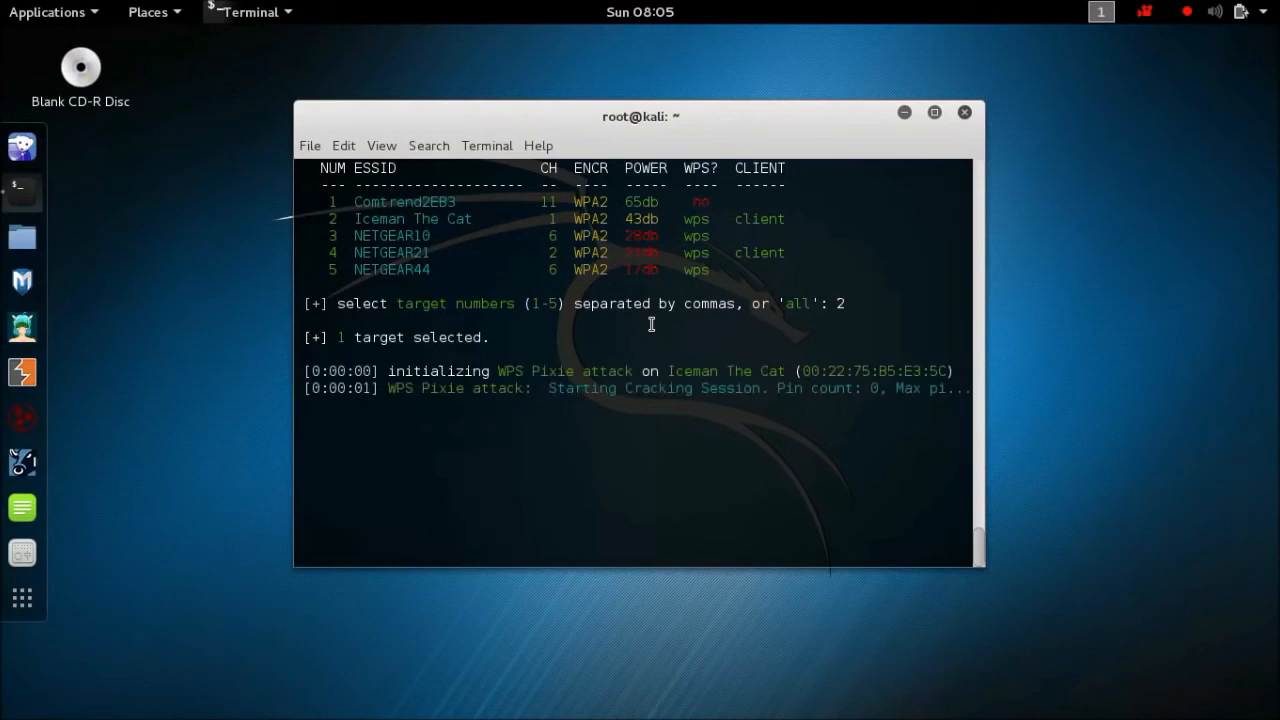